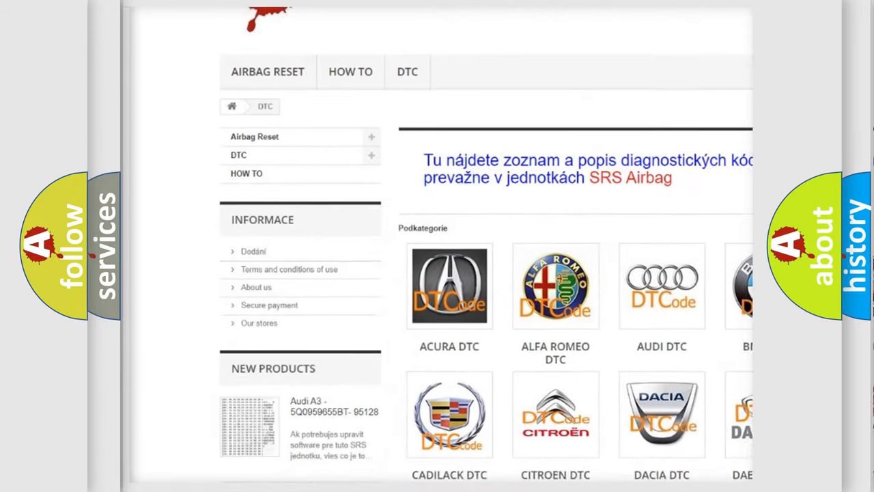
scroll(down, 3)
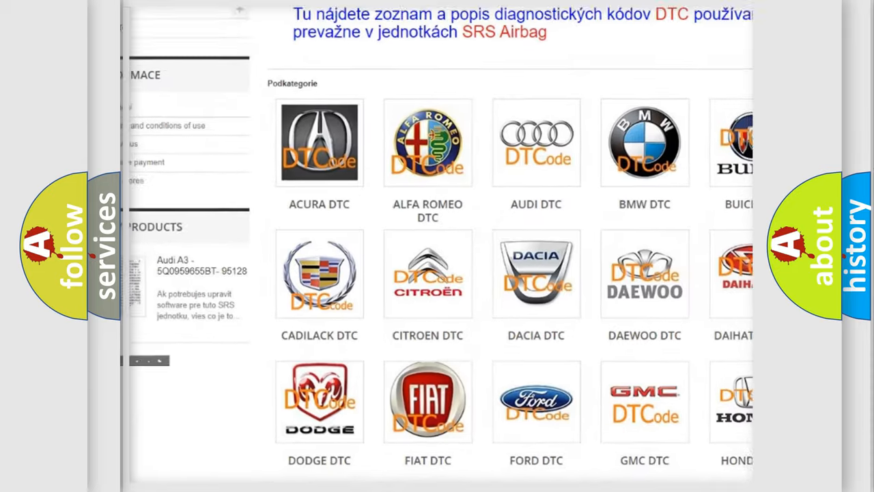
scroll(down, 3)
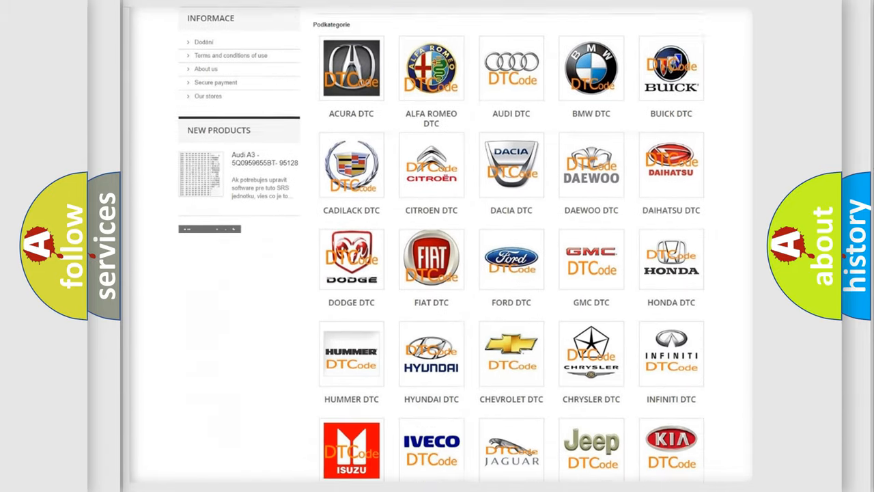
scroll(down, 3)
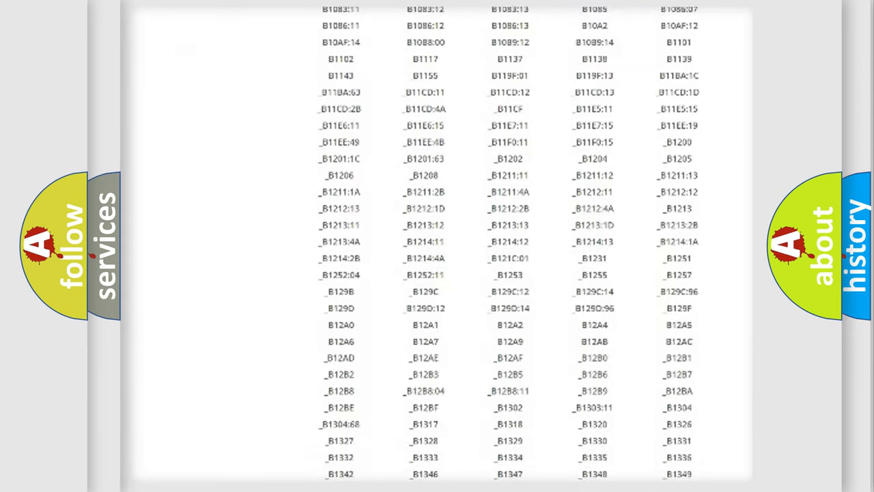
scroll(down, 3)
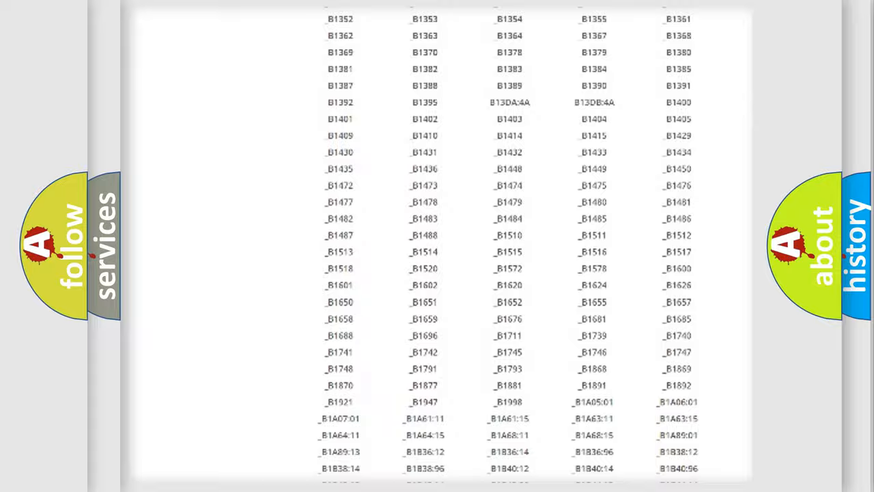